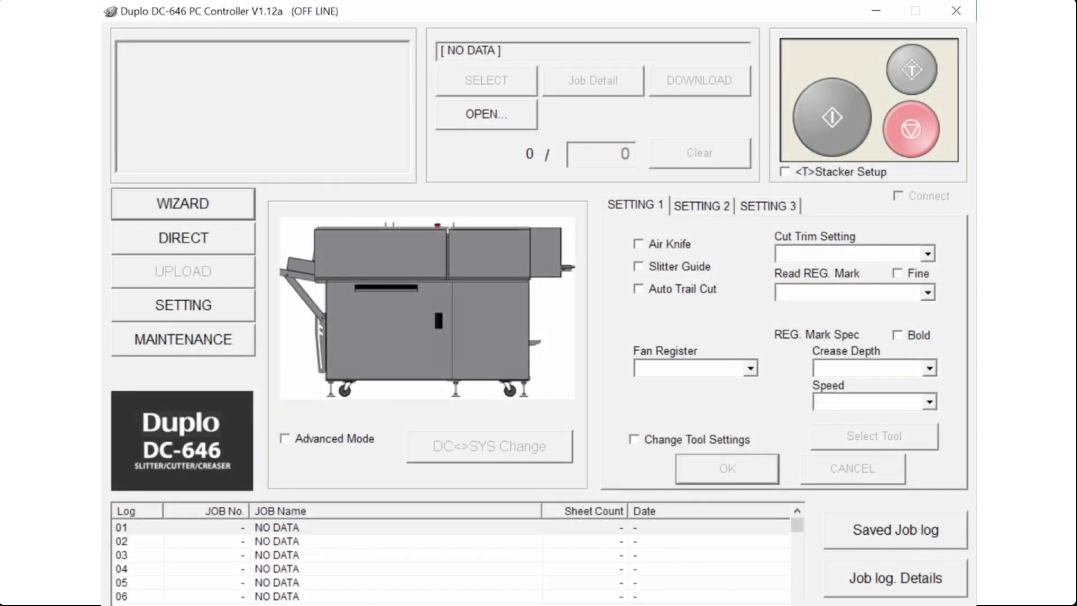
Launch the wizard for the Coupons job on a 13 x 19 sheet
{"action": "left_click", "coordinate": [182, 203]}
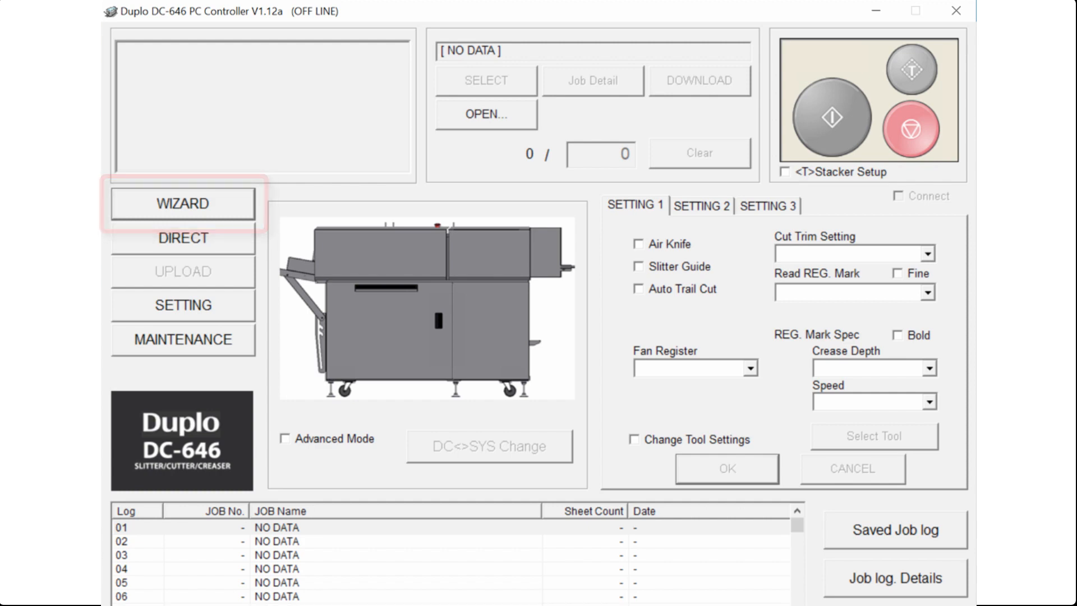
{"action": "left_click", "coordinate": [181, 203]}
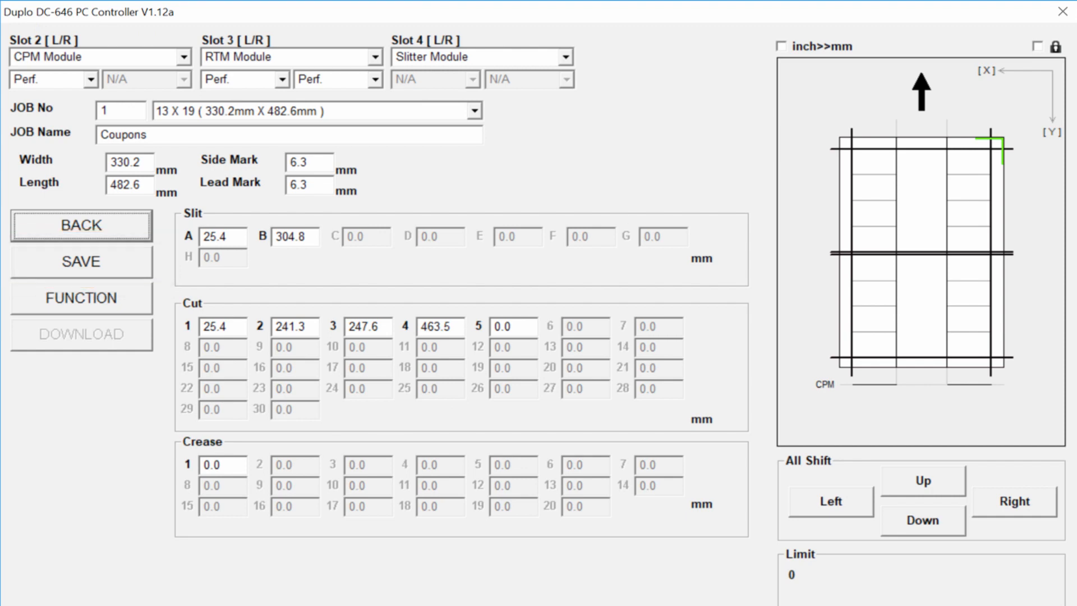
Save the job file and XML template as 0003Coupons20180420.xml
{"action": "left_click", "coordinate": [81, 262]}
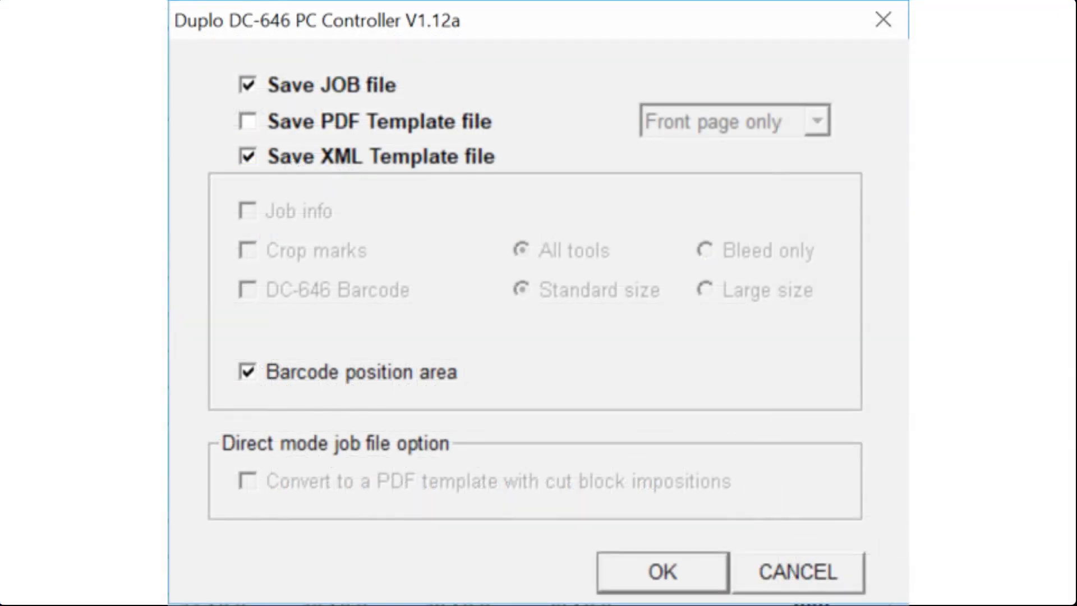
{"action": "left_click", "coordinate": [660, 572]}
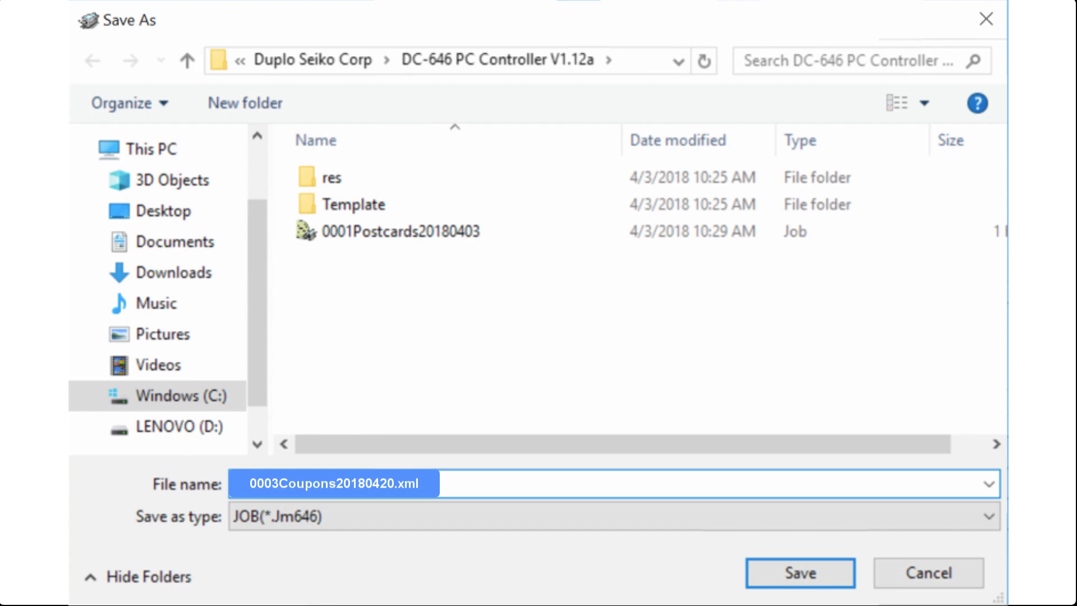
{"action": "left_click", "coordinate": [799, 573]}
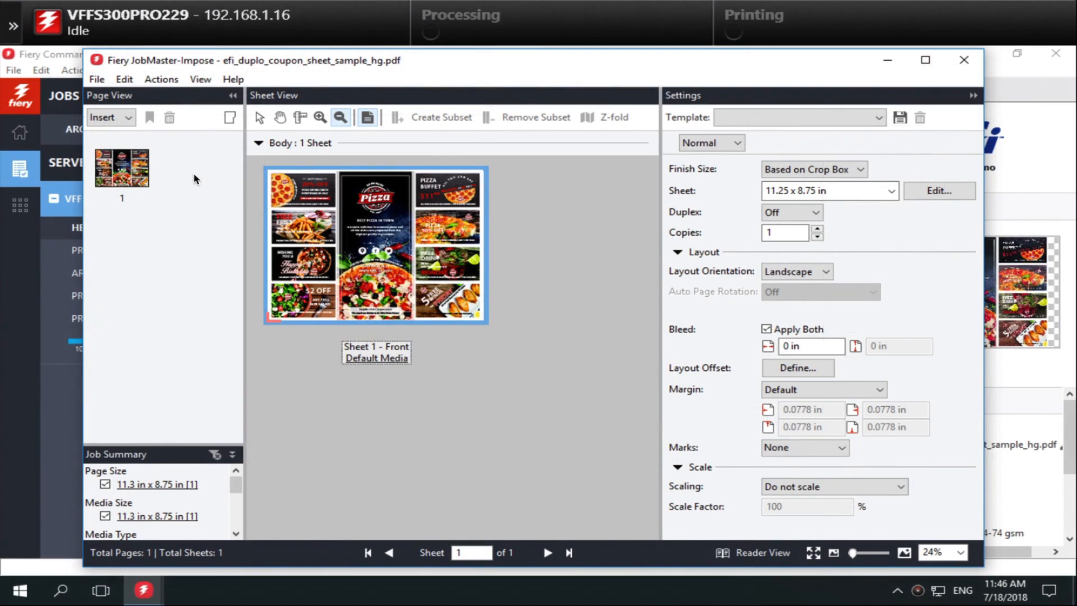
{"action": "mouse_move", "coordinate": [149, 103]}
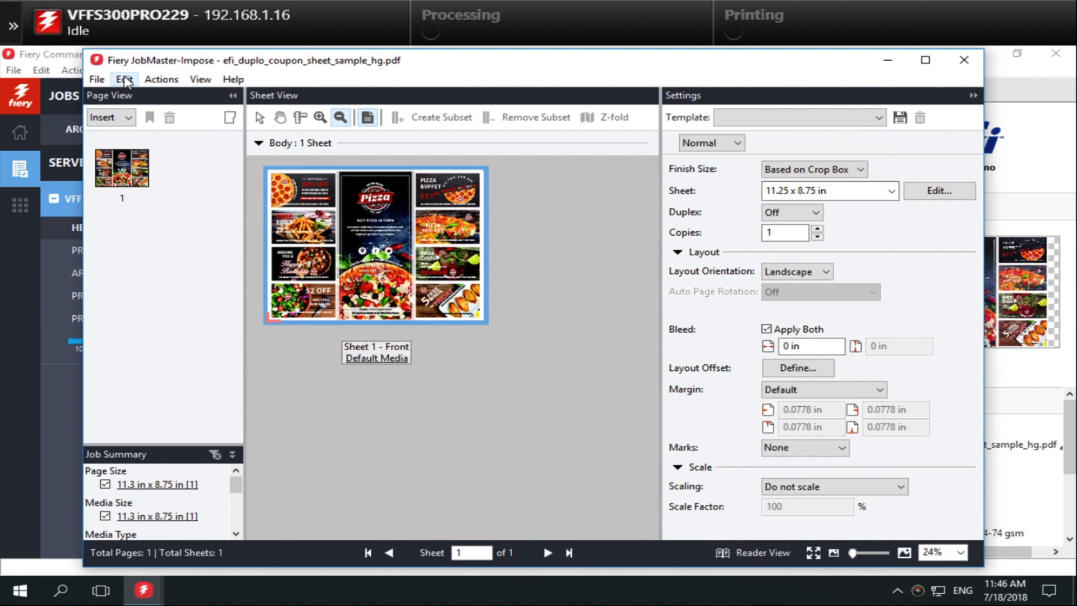
Enable 'Allow importing of finisher layout files' in the Impose preferences and confirm
{"action": "left_click", "coordinate": [123, 79]}
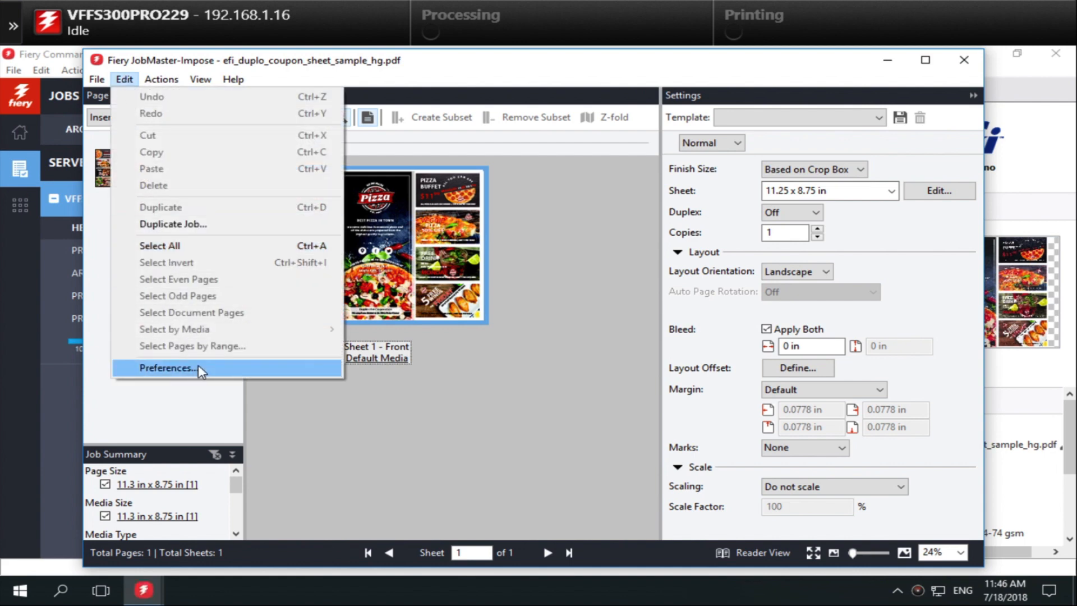
{"action": "left_click", "coordinate": [167, 368]}
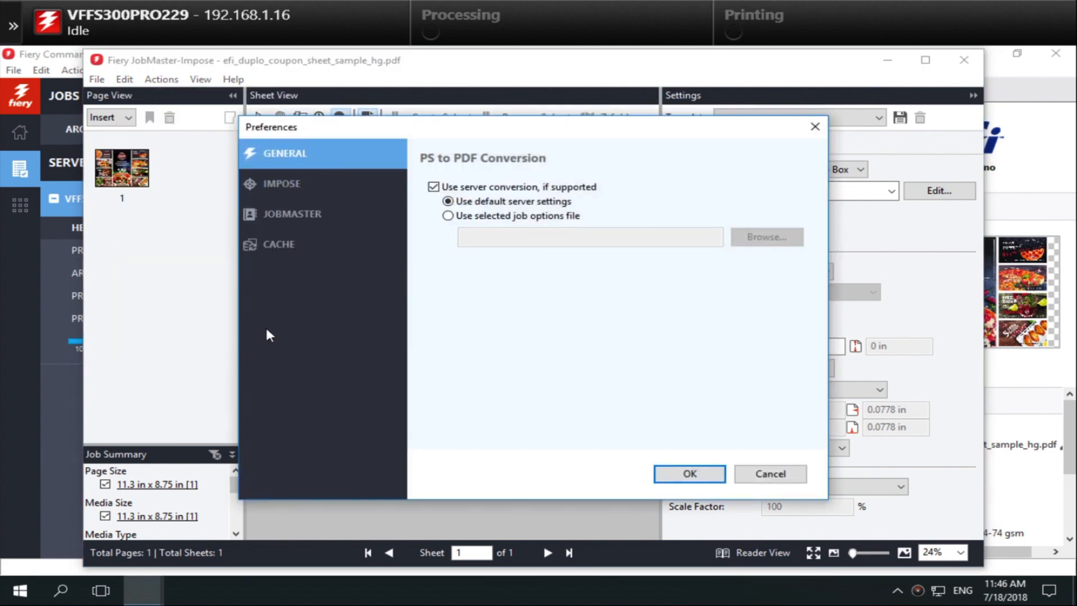
{"action": "left_click", "coordinate": [280, 183]}
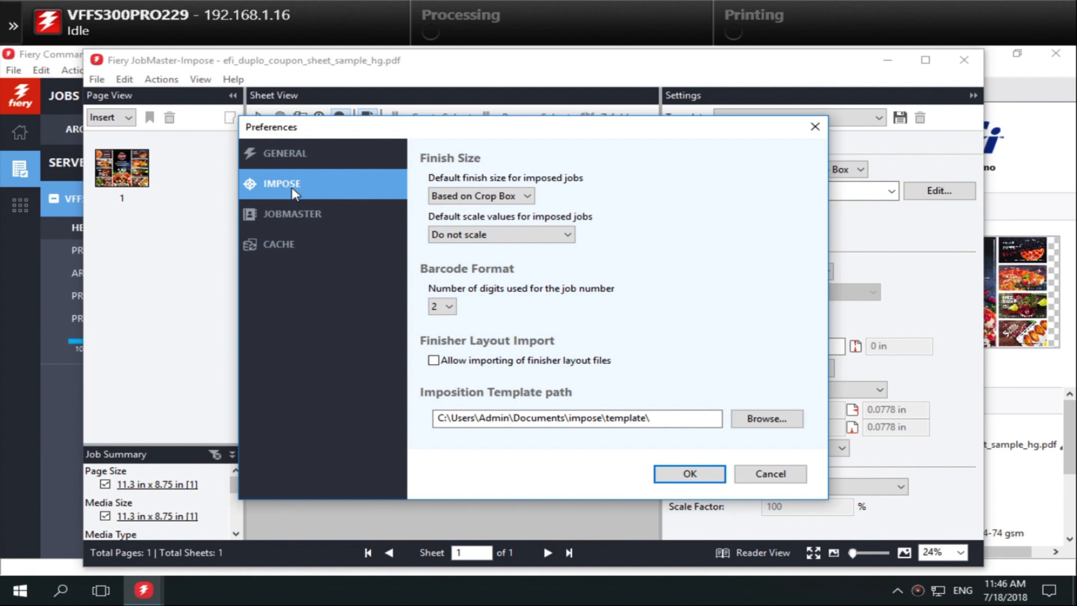
{"action": "left_click", "coordinate": [433, 361]}
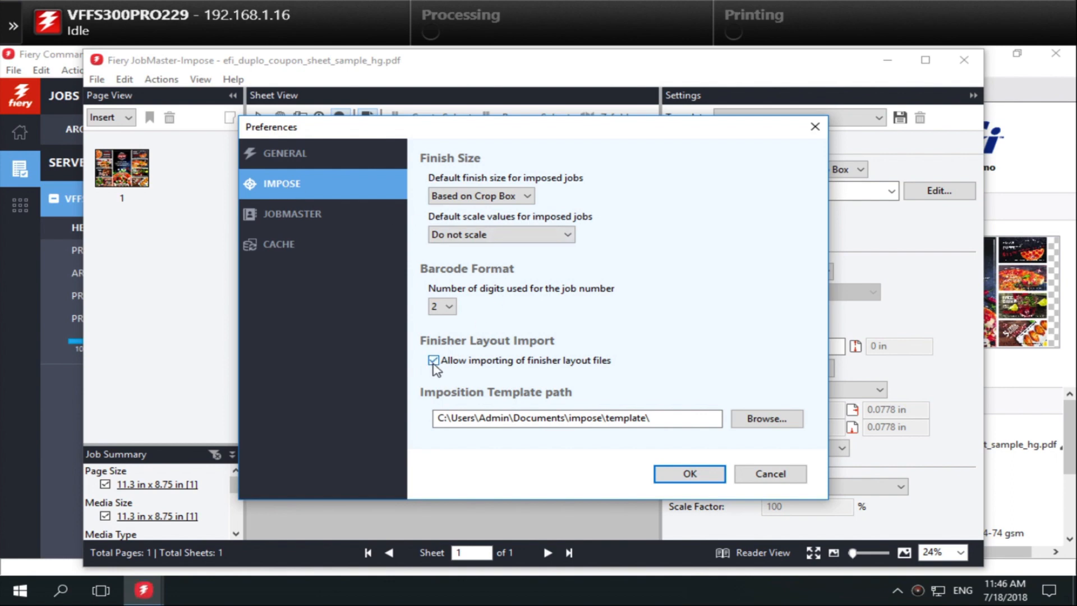
{"action": "left_click", "coordinate": [687, 473]}
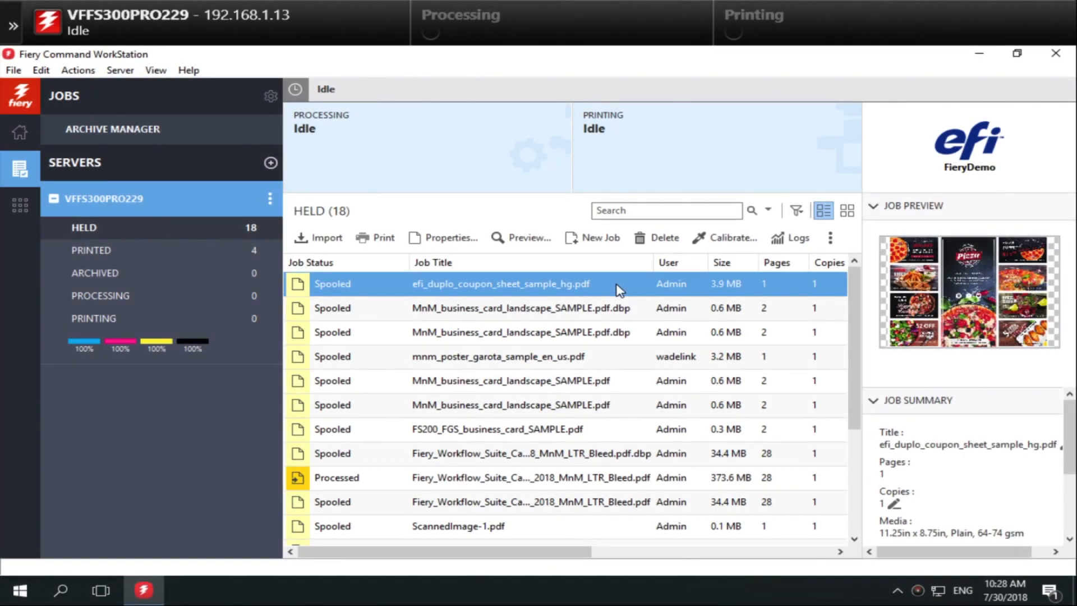
Send the held efi_duplo_coupon_sheet_sample_hg.pdf job to Impose
{"action": "right_click", "coordinate": [500, 284]}
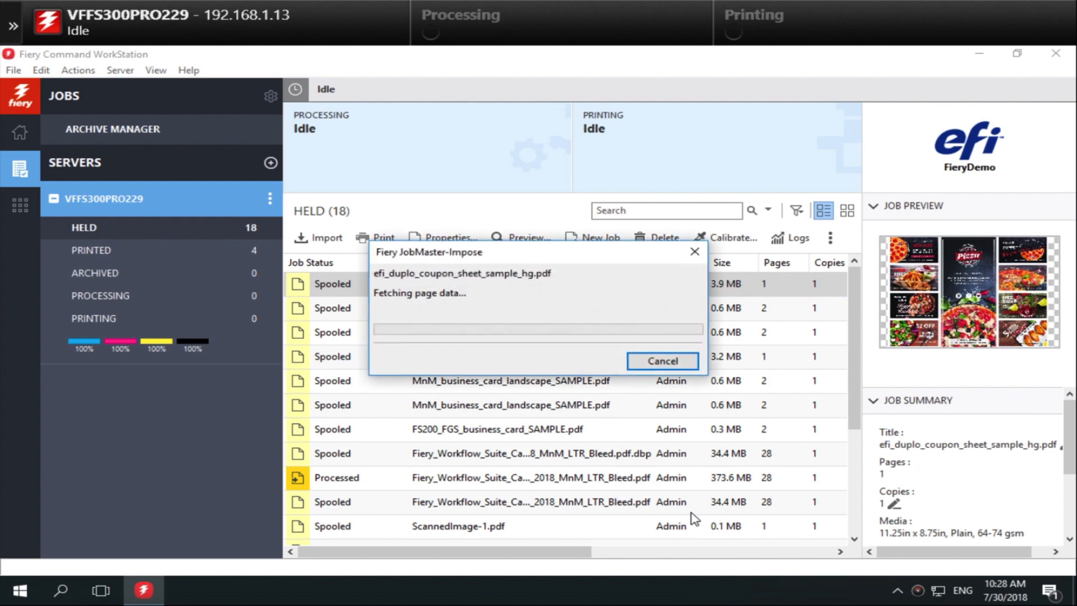
{"action": "left_click", "coordinate": [662, 360]}
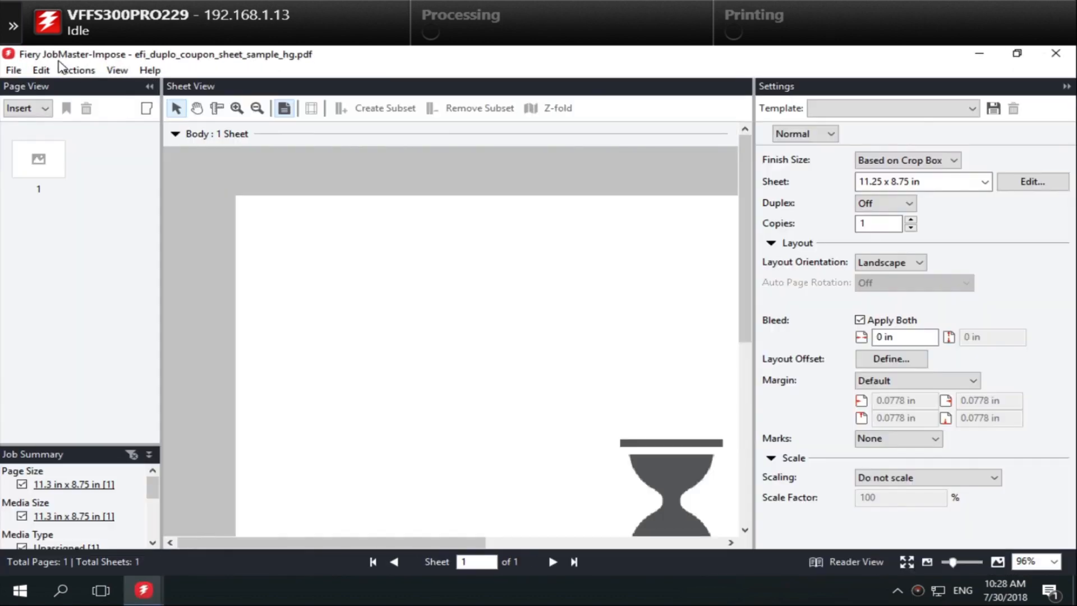
Import the 0003Coupons20180420.xml finisher layout via Actions > Import Finisher Layout
{"action": "left_click", "coordinate": [78, 70]}
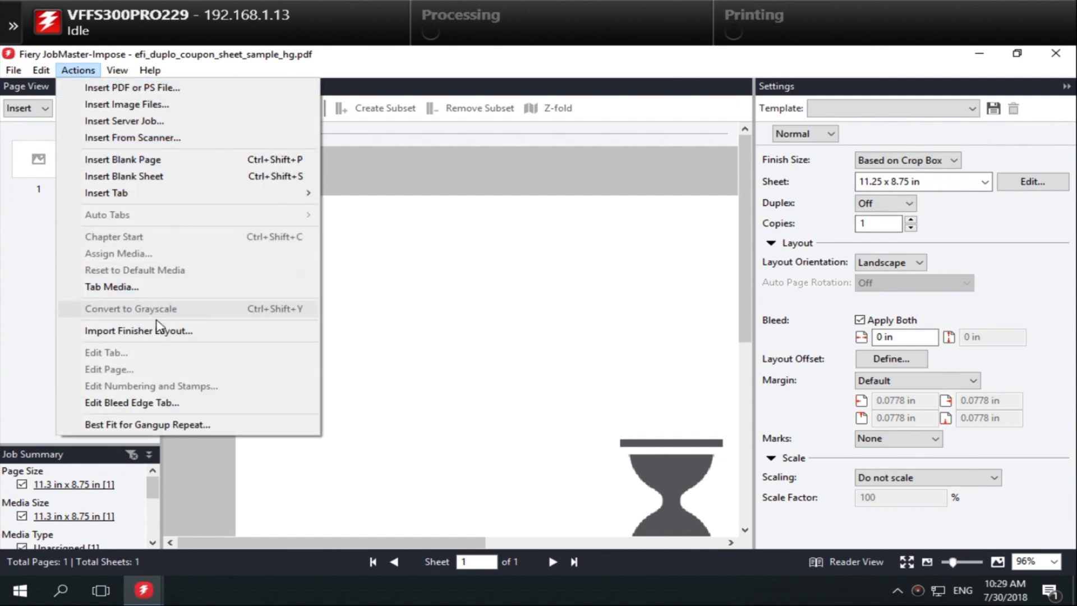
{"action": "left_click", "coordinate": [138, 330]}
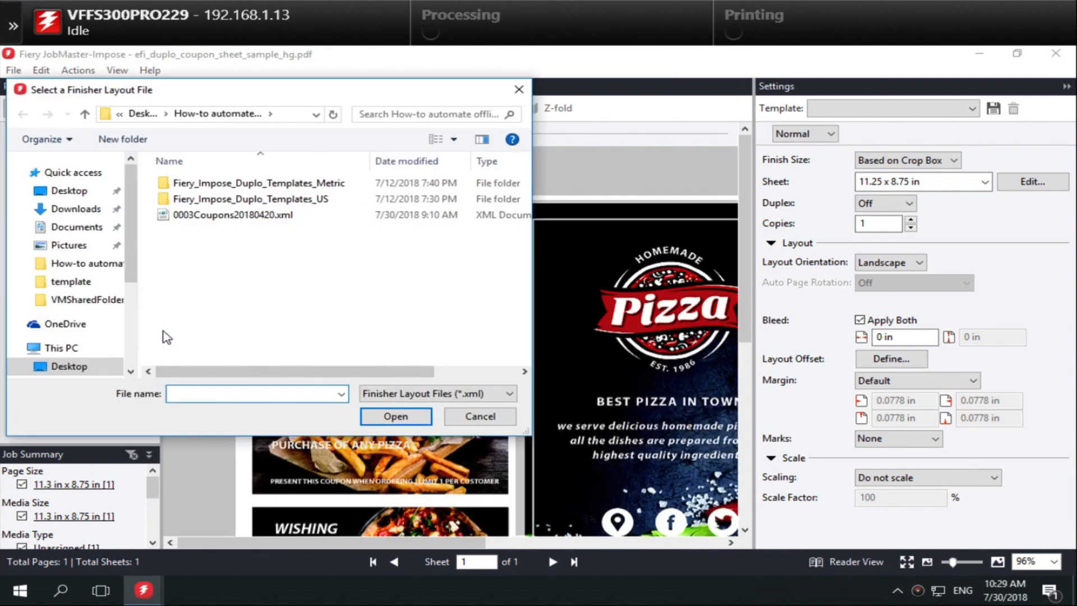
{"action": "left_click", "coordinate": [233, 215]}
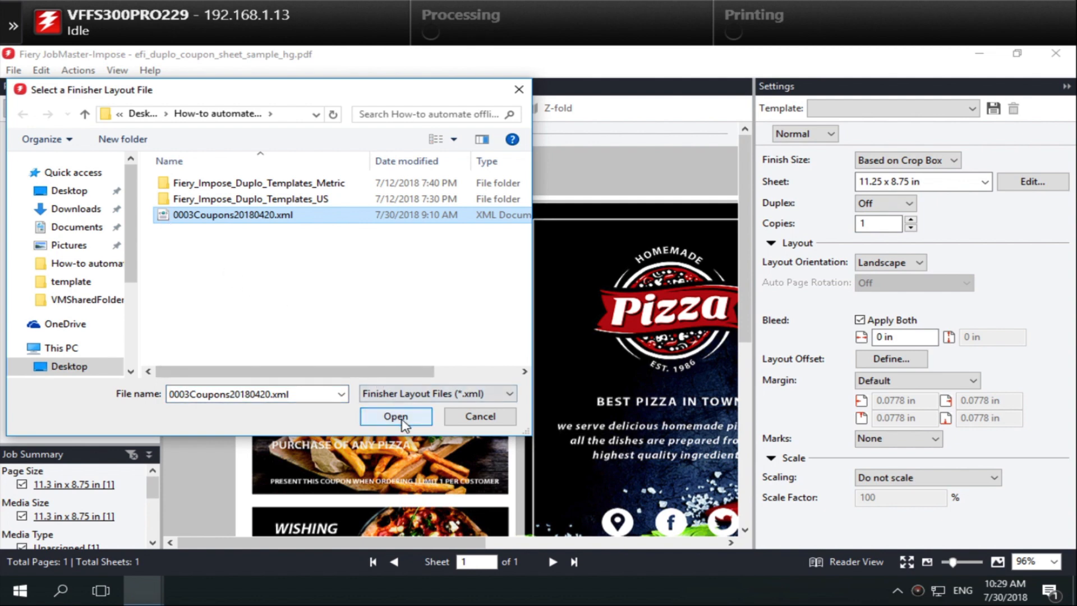
{"action": "left_click", "coordinate": [395, 417]}
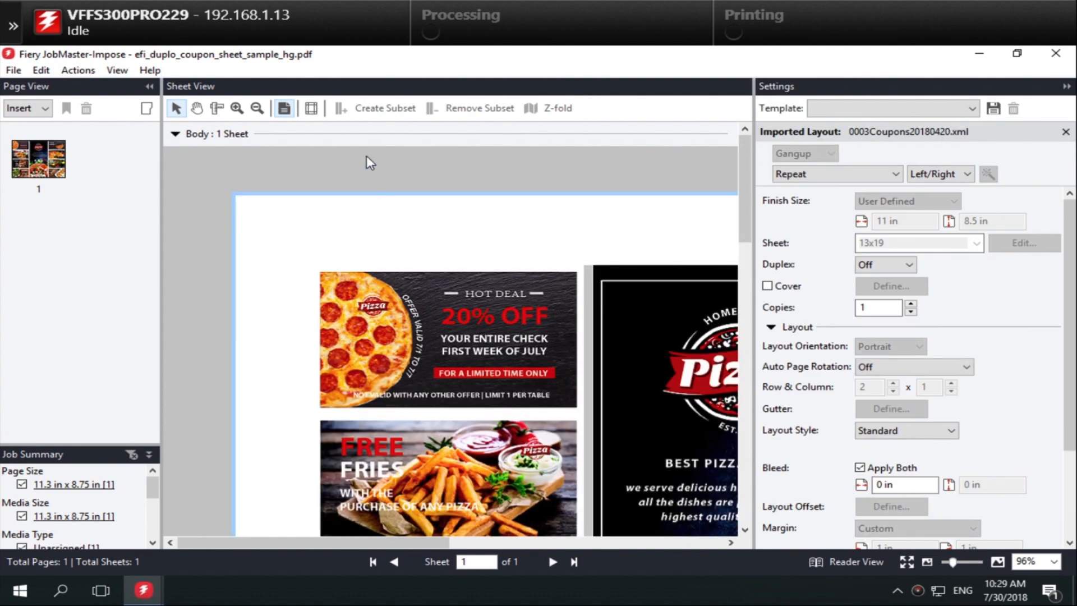
Review the imposed layout settings and adjust the duplex choice
{"action": "left_click", "coordinate": [311, 108]}
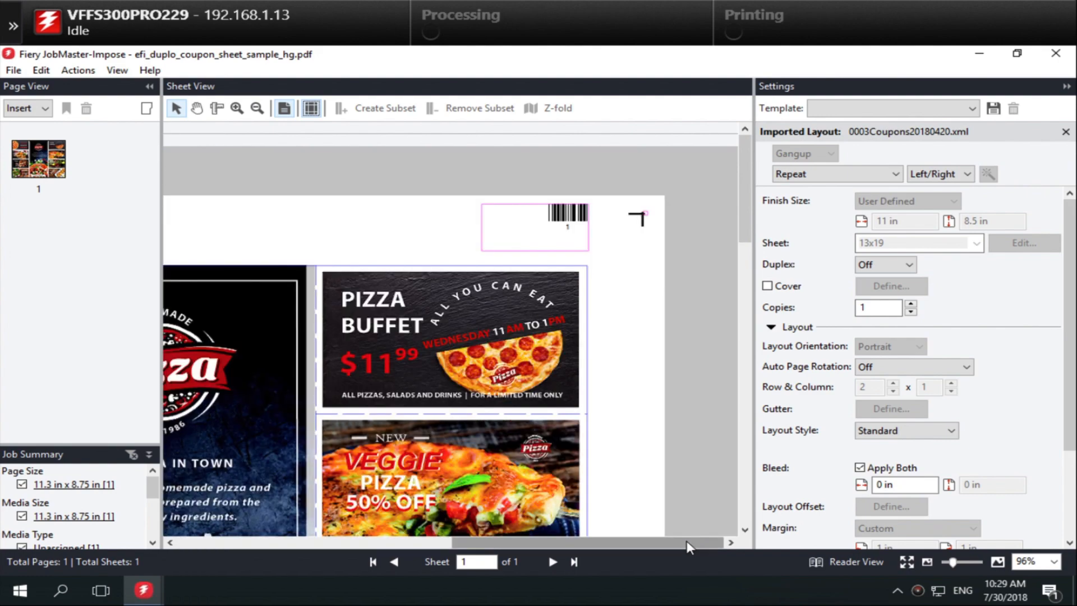
{"action": "scroll", "scroll_direction": "down", "scroll_amount": 3}
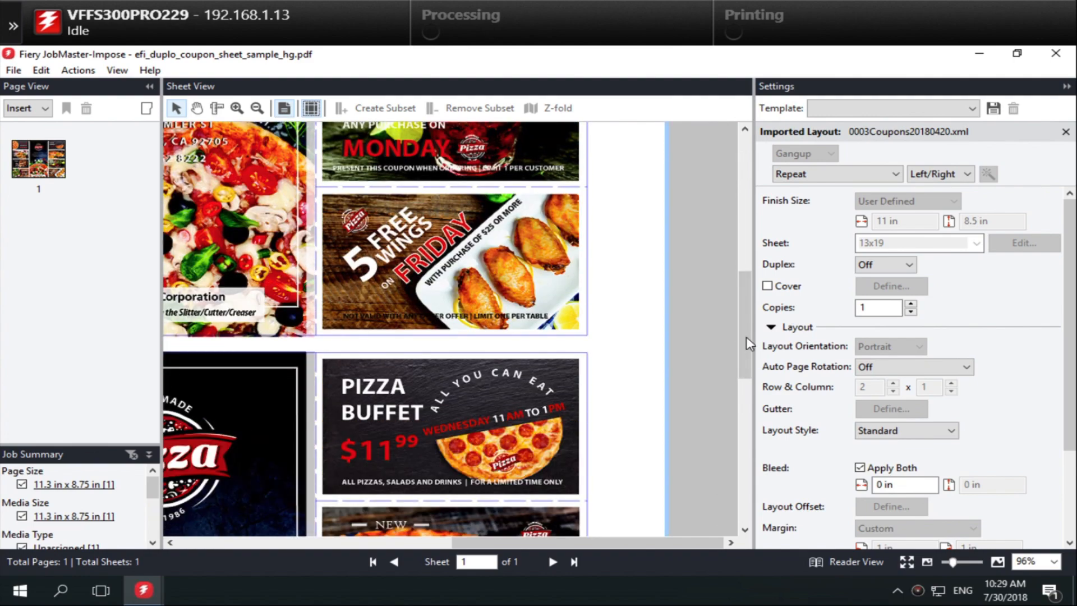
{"action": "left_click", "coordinate": [915, 264]}
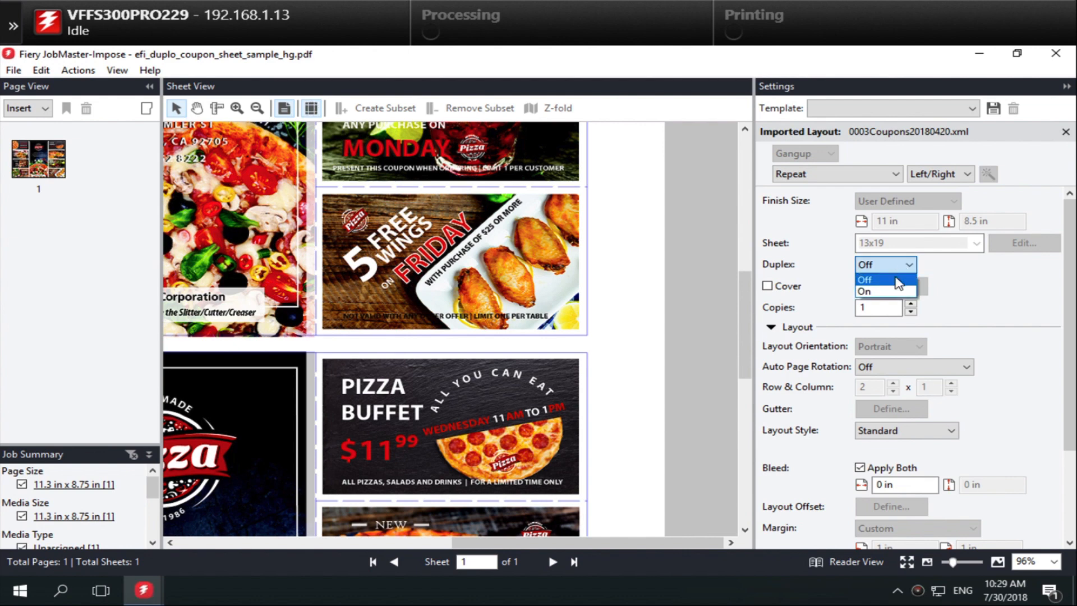
{"action": "left_click", "coordinate": [884, 280]}
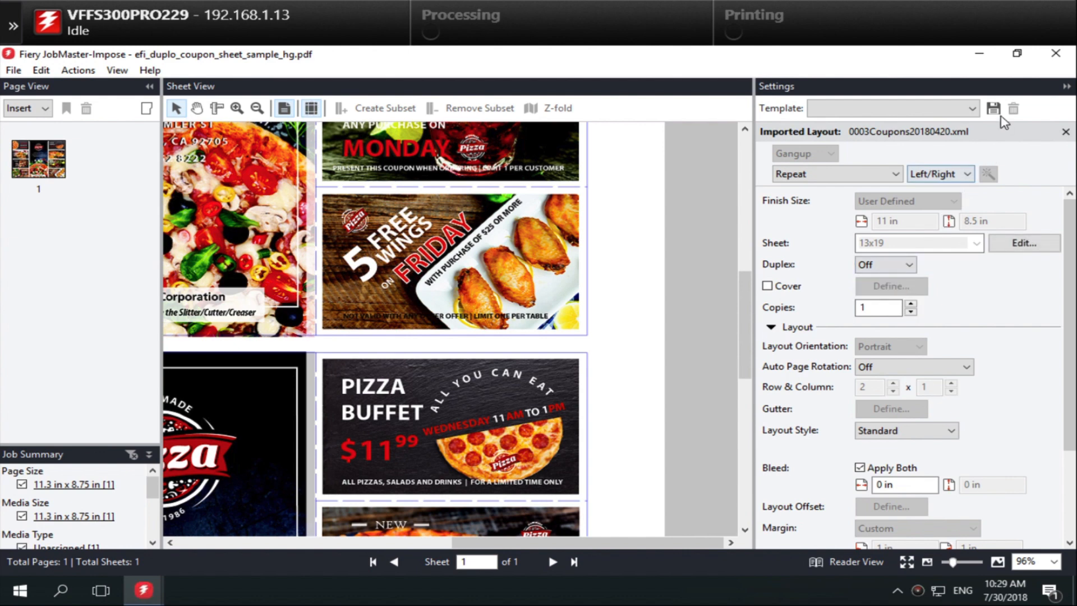
Save the layout as a template named 'Duplo Coupon Sheet'
{"action": "left_click", "coordinate": [994, 109]}
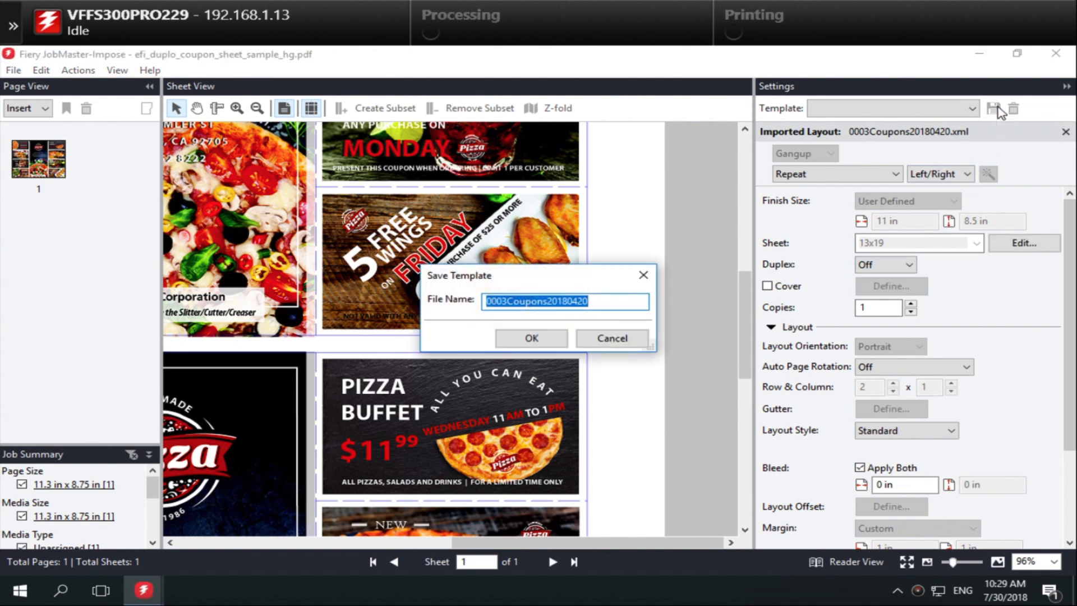
{"action": "type", "text": "Duplo Coupon Sheet"}
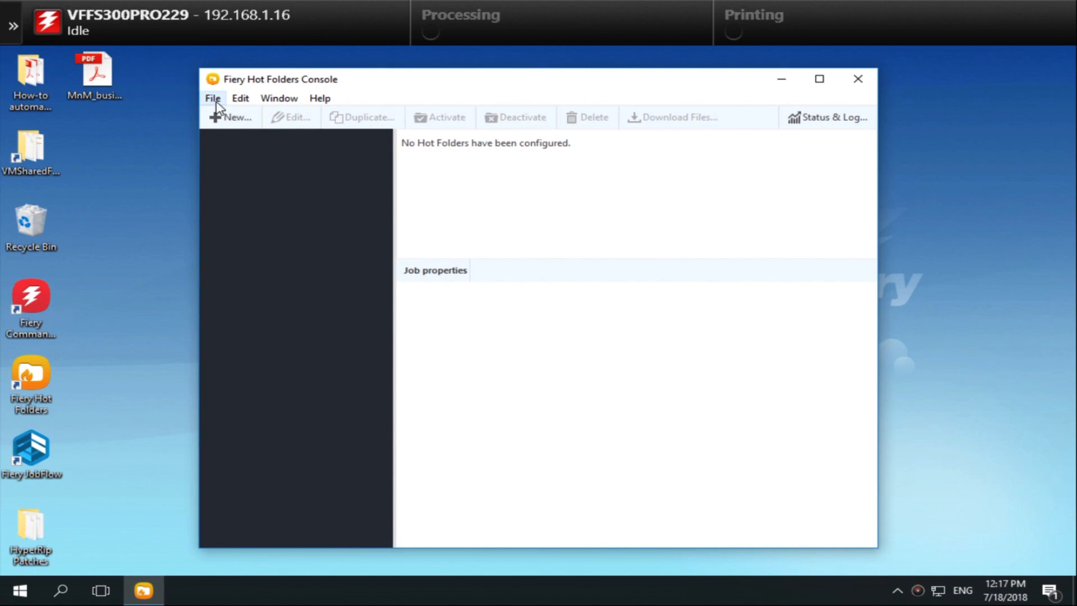
Create hot folder 'Coupon Sheet Hot Folder' with matching description, connected to FS300PRO
{"action": "left_click", "coordinate": [233, 117]}
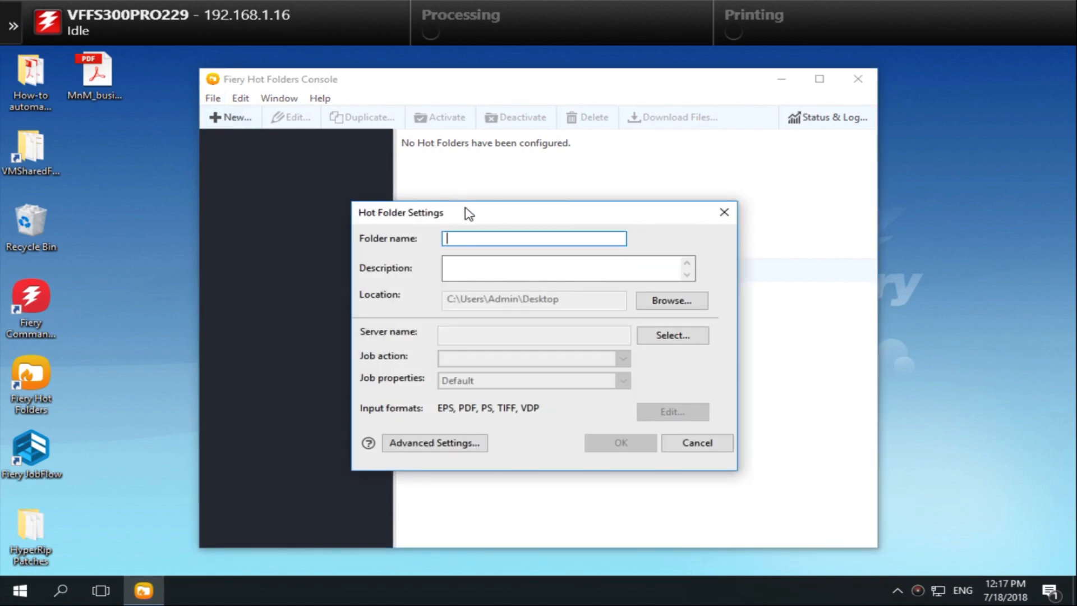
{"action": "type", "text": "Coupon Sheet Hot Folder"}
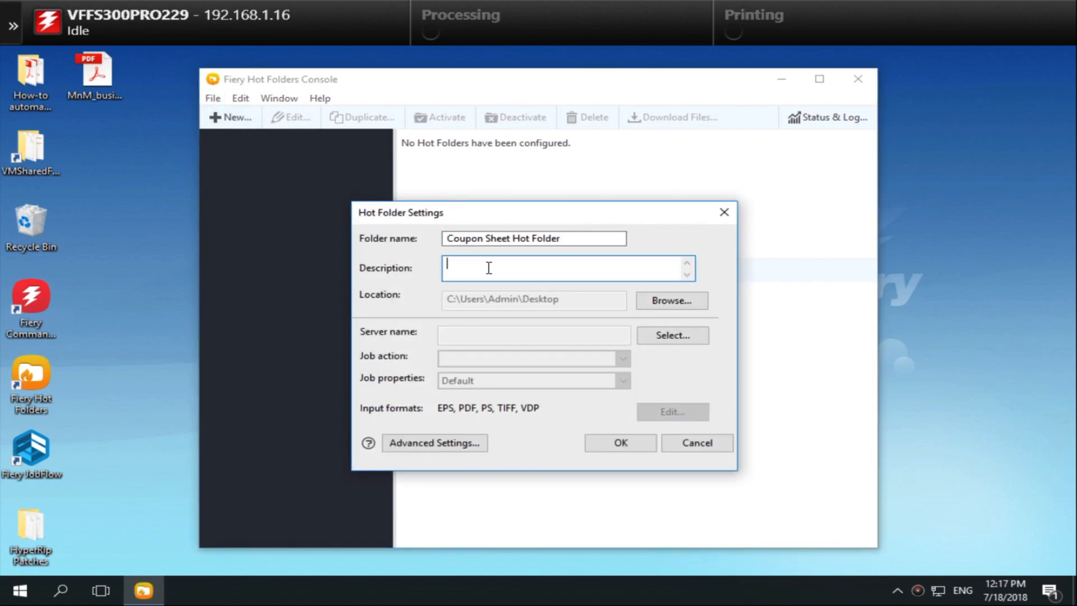
{"action": "type", "text": "Coupon Sheet Hot Folder"}
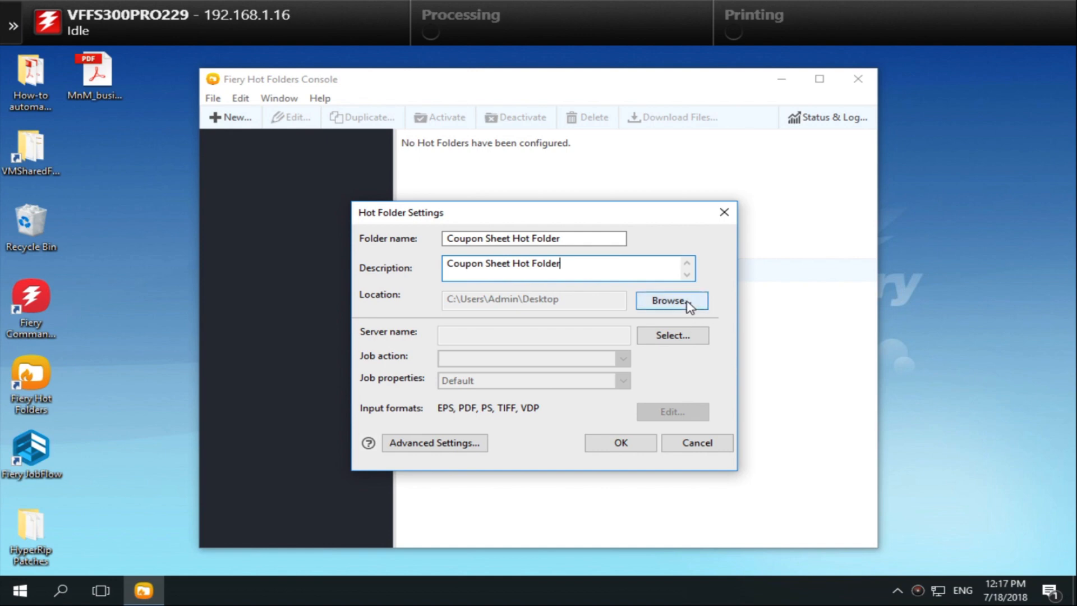
{"action": "left_click", "coordinate": [672, 335]}
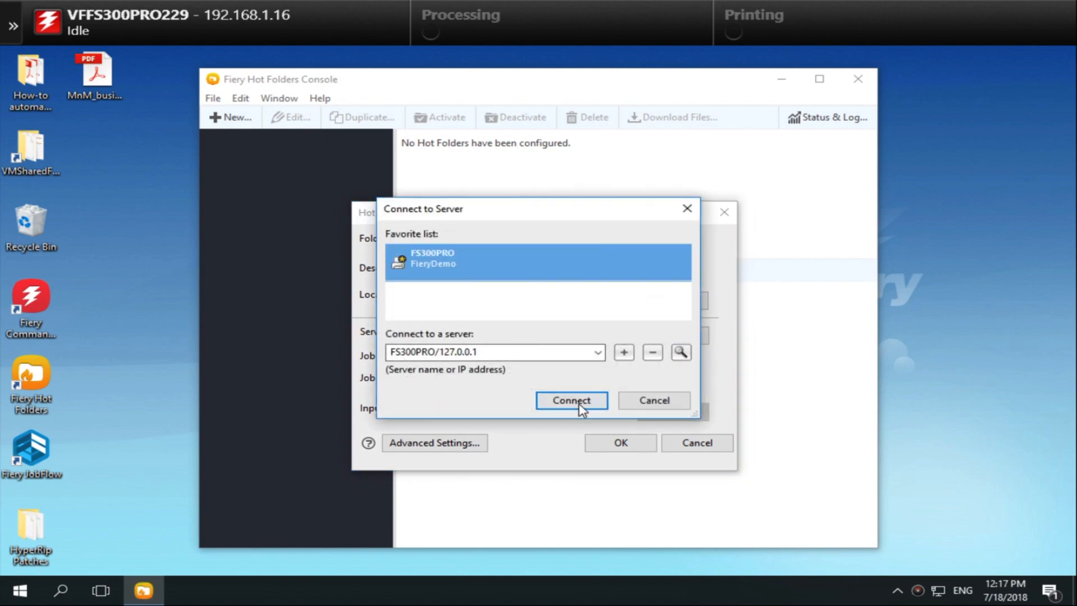
{"action": "left_click", "coordinate": [571, 400]}
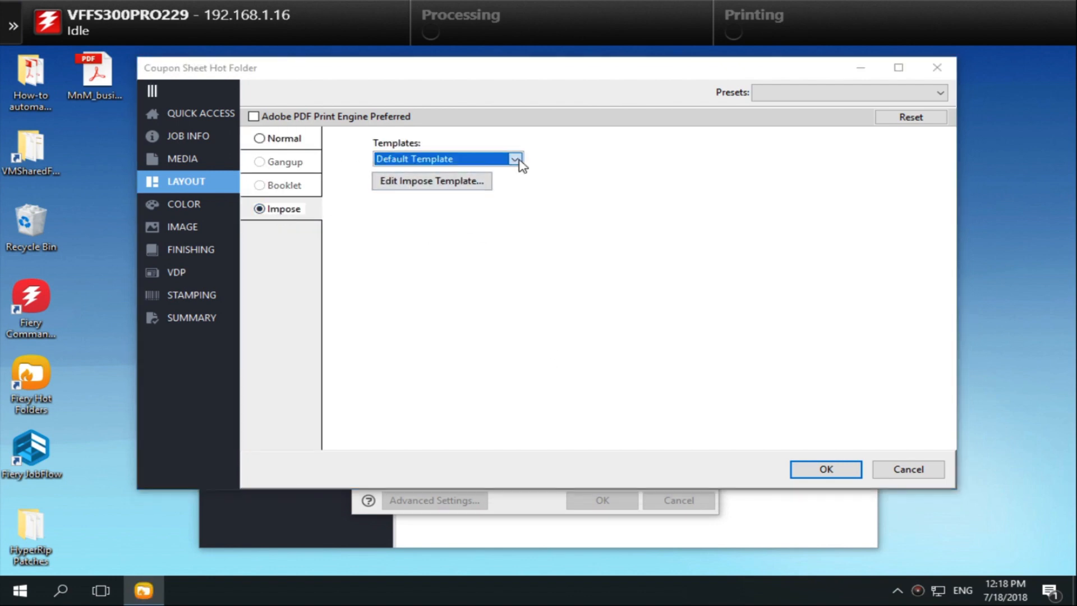
Set the hot folder's Impose layout to the Coupon Sheet template and confirm job properties
{"action": "left_click", "coordinate": [514, 158]}
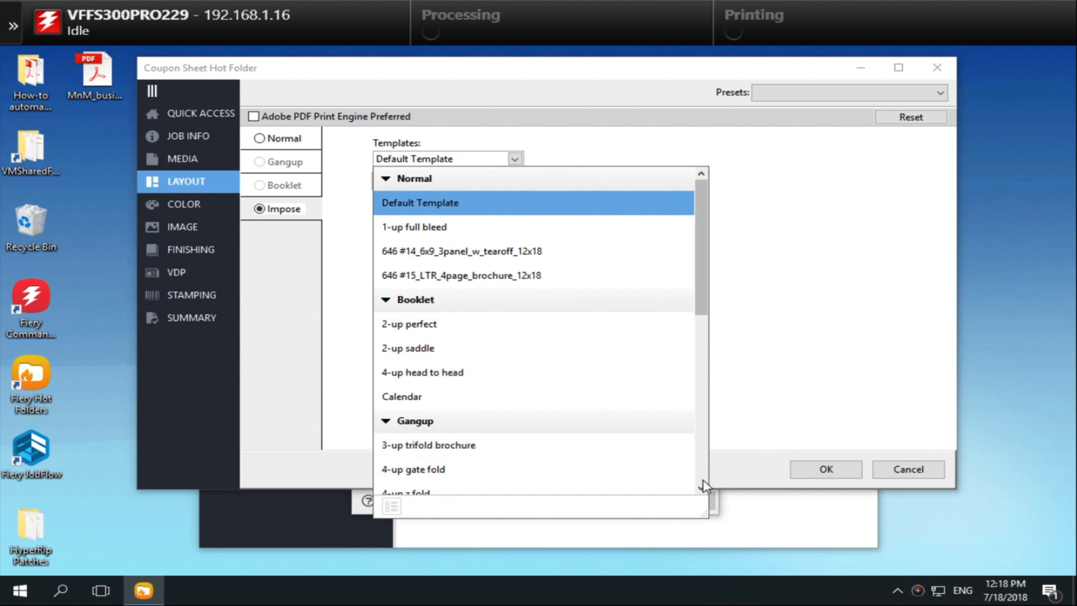
{"action": "scroll", "scroll_direction": "down", "scroll_amount": 3}
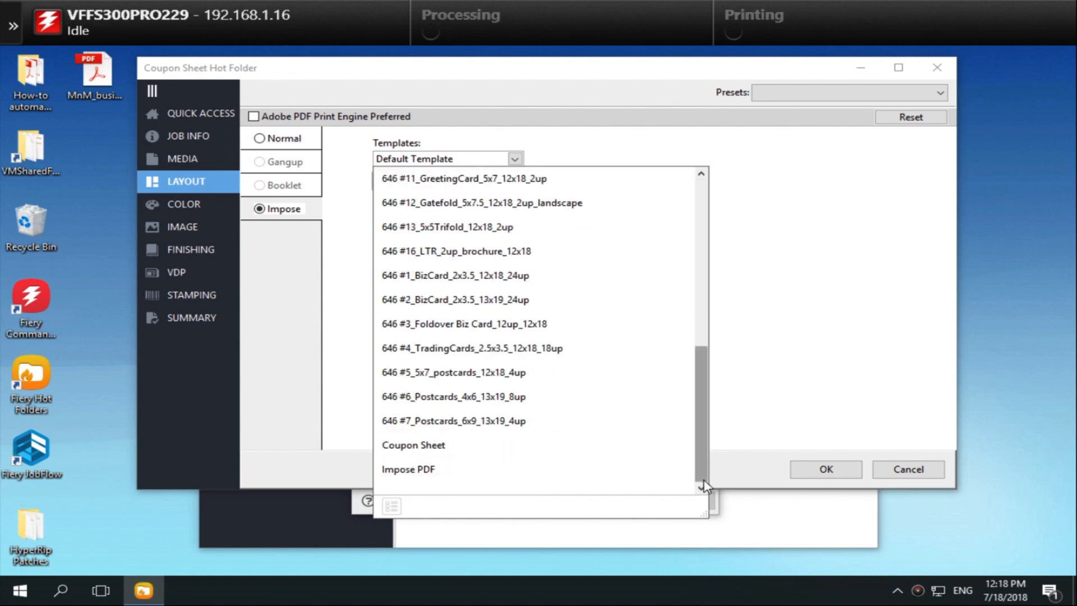
{"action": "left_click", "coordinate": [413, 444]}
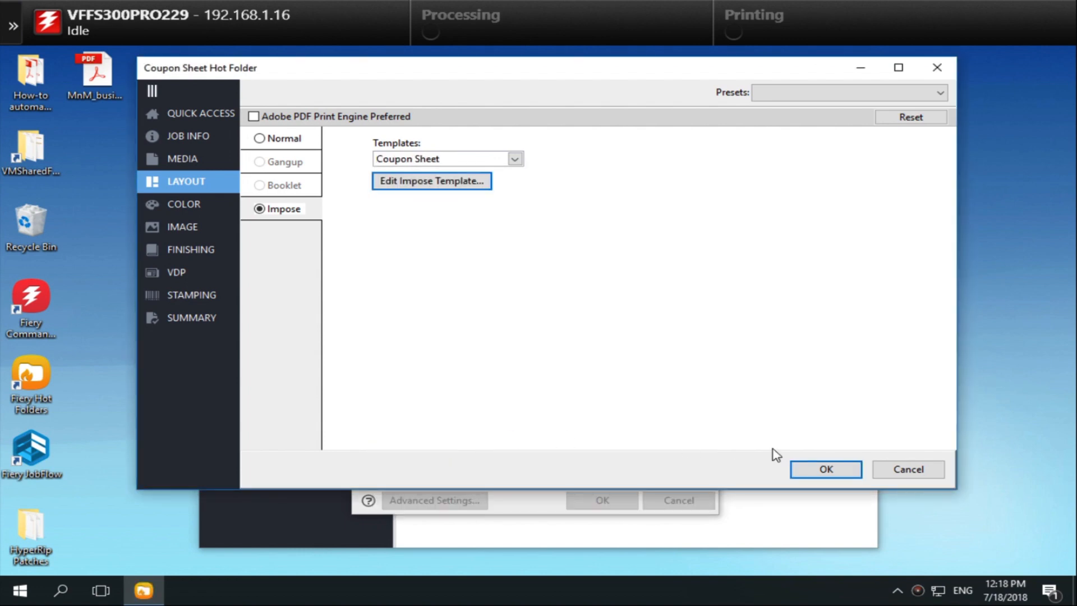
{"action": "left_click", "coordinate": [824, 469]}
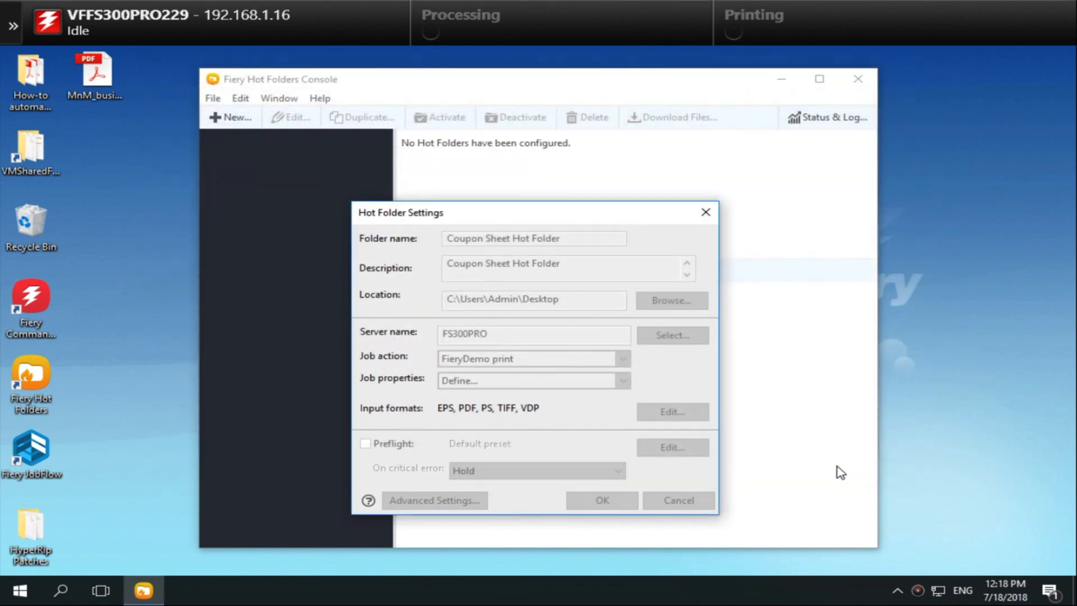
Keep the default input formats and finish creating the hot folder
{"action": "left_click", "coordinate": [670, 411]}
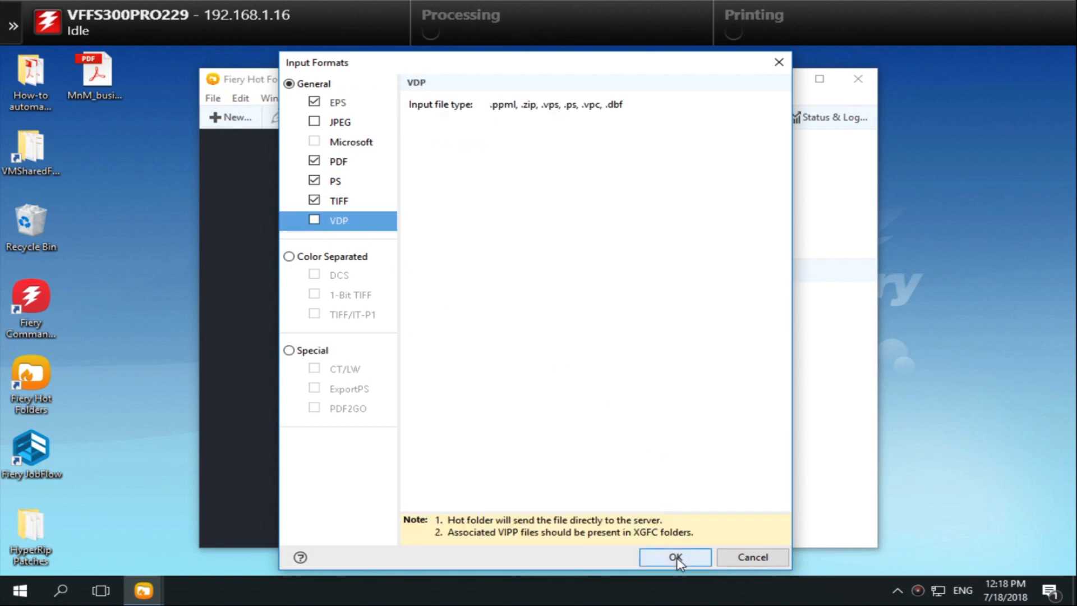
{"action": "left_click", "coordinate": [675, 558]}
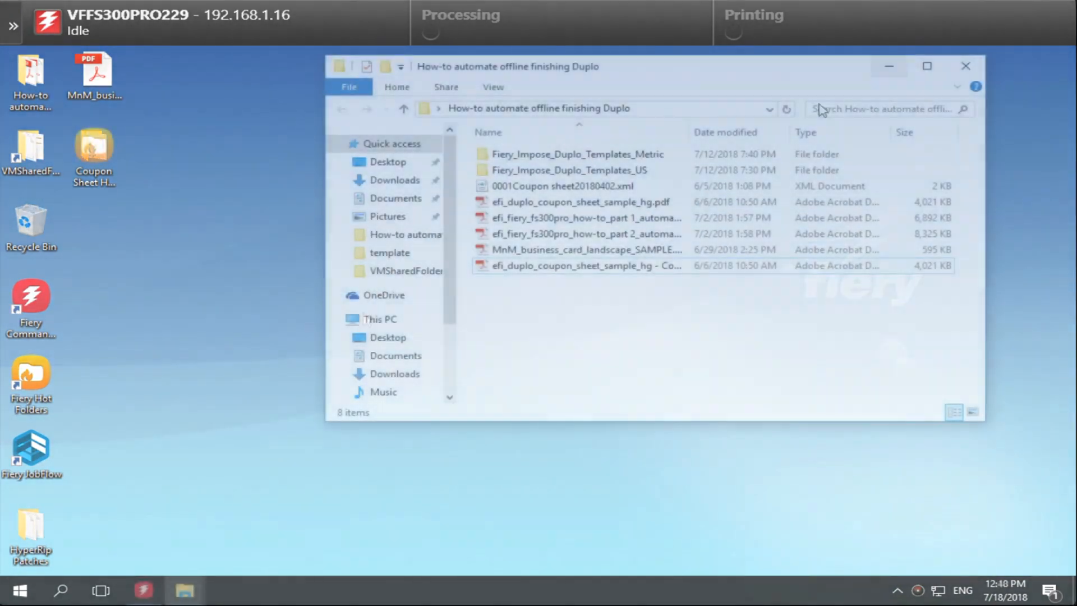
Drag the coupon sheet sample copy PDF onto the Coupon Sheet Hot Folder icon
{"action": "left_click", "coordinate": [583, 265]}
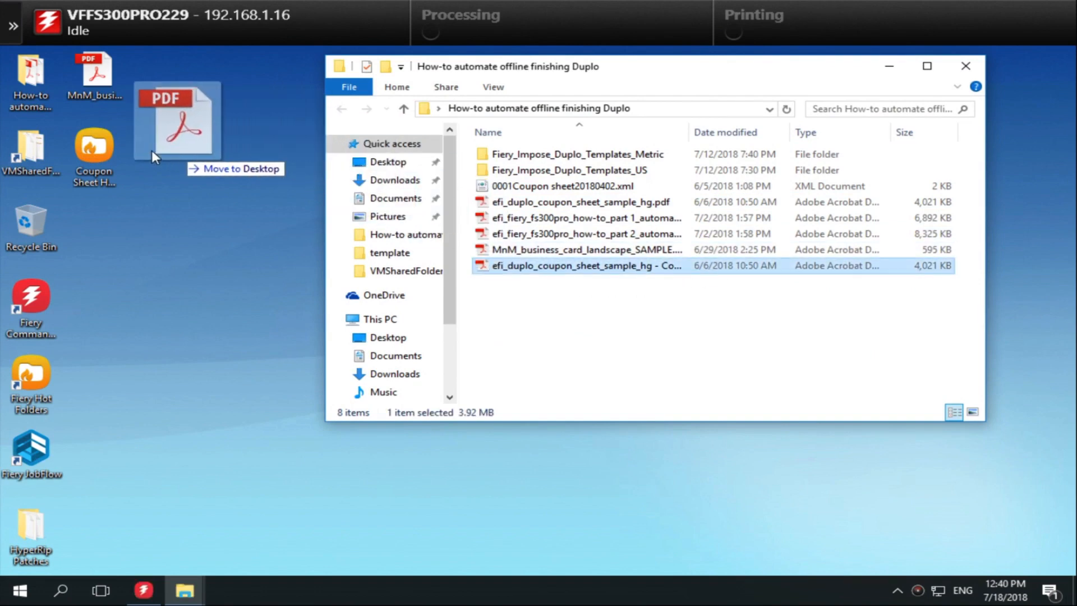
{"action": "left_click_drag", "start_coordinate": [585, 266], "coordinate": [175, 120]}
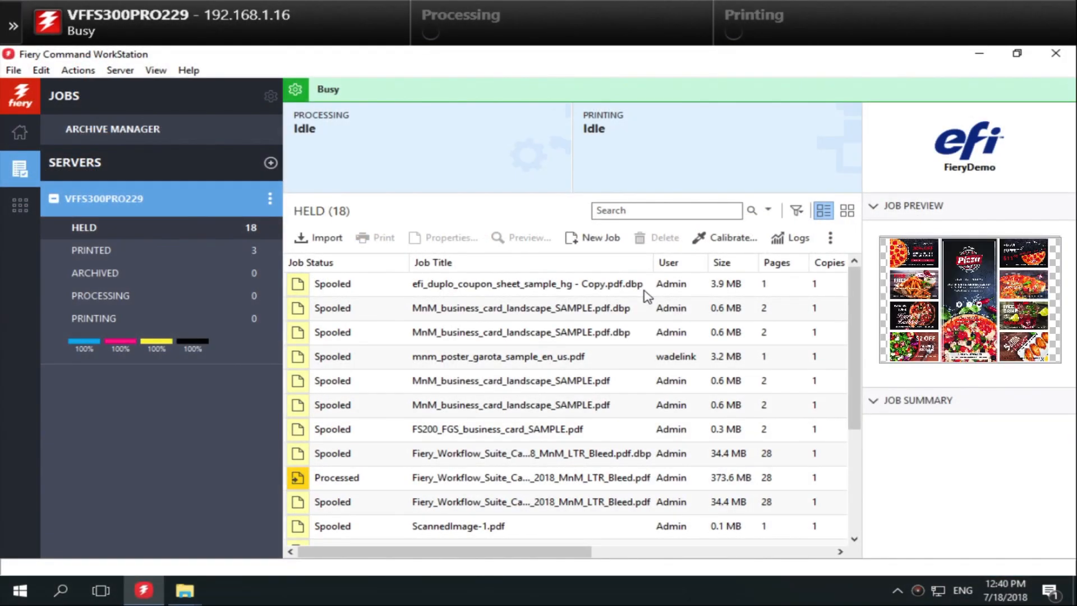
Print the held efi_duplo_coupon_sheet_sample_hg job
{"action": "right_click", "coordinate": [525, 284]}
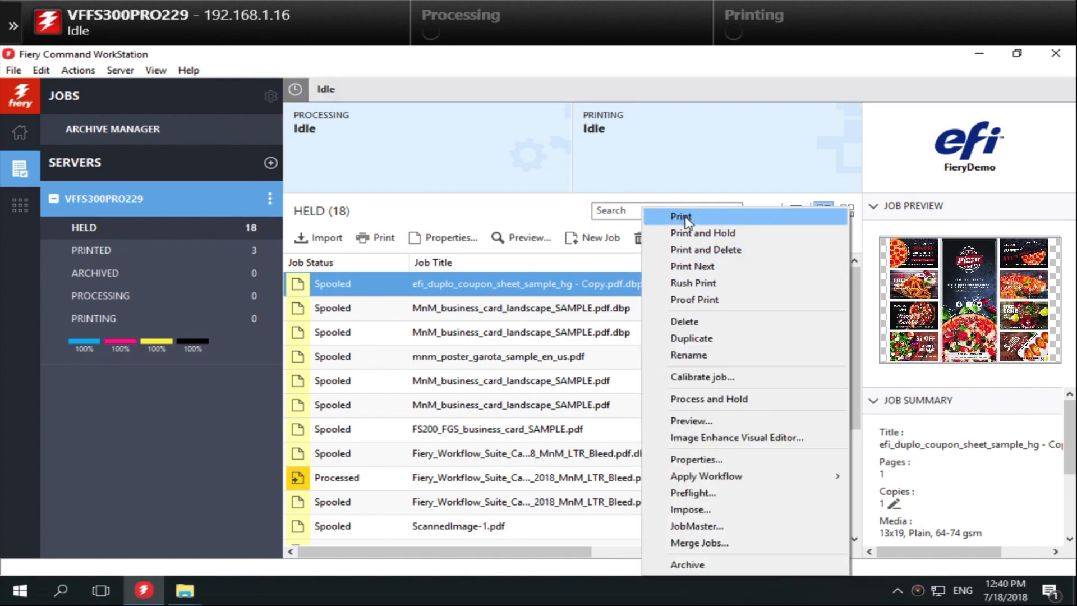
{"action": "left_click", "coordinate": [680, 216]}
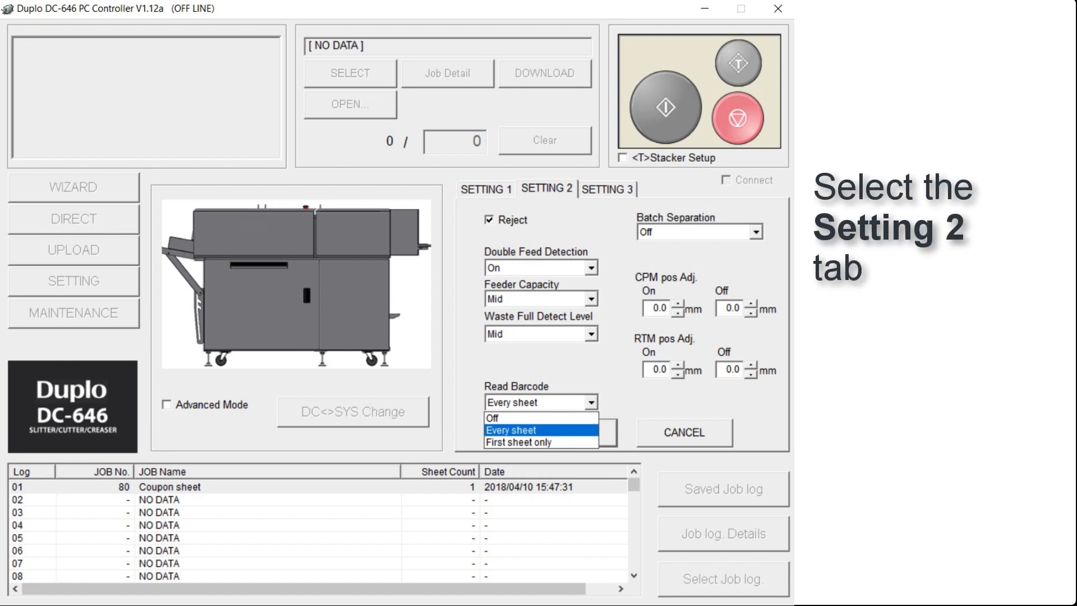
Set Read Barcode to Every sheet on the Setting 2 tab
{"action": "left_click", "coordinate": [547, 189]}
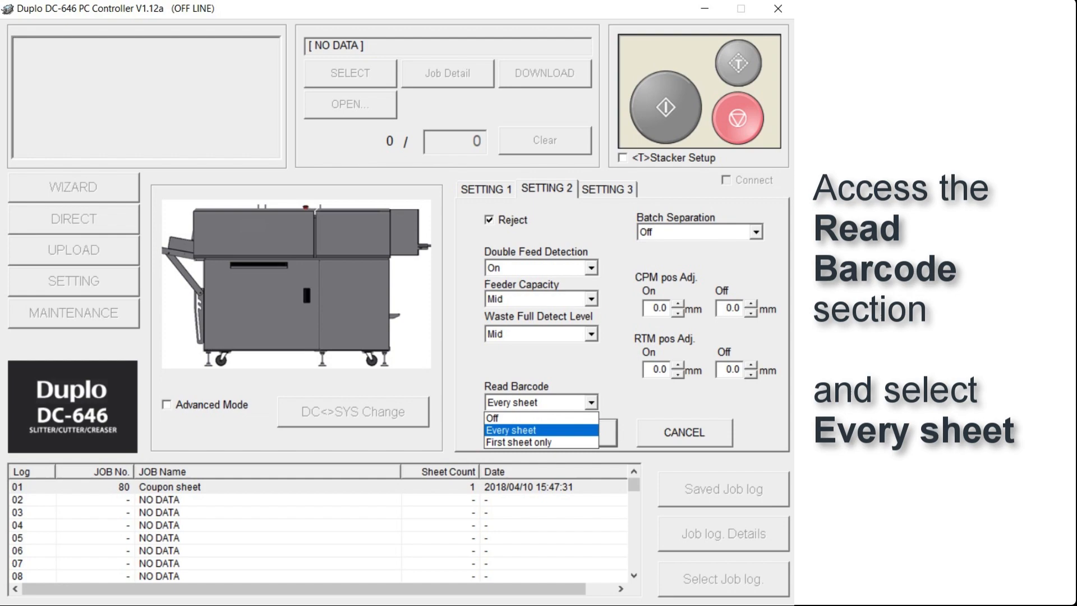
{"action": "left_click", "coordinate": [511, 430]}
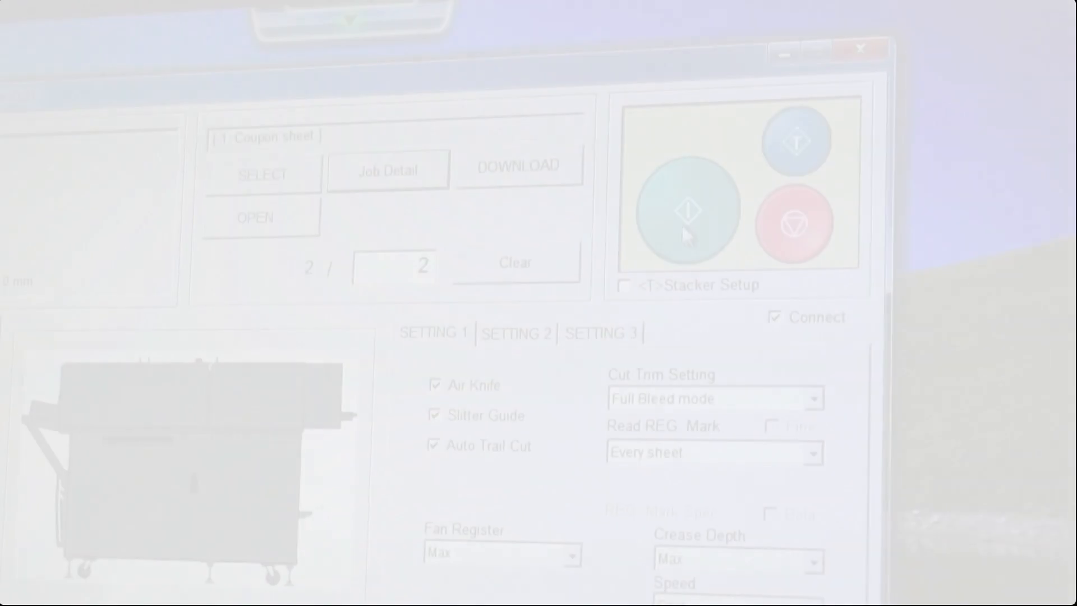